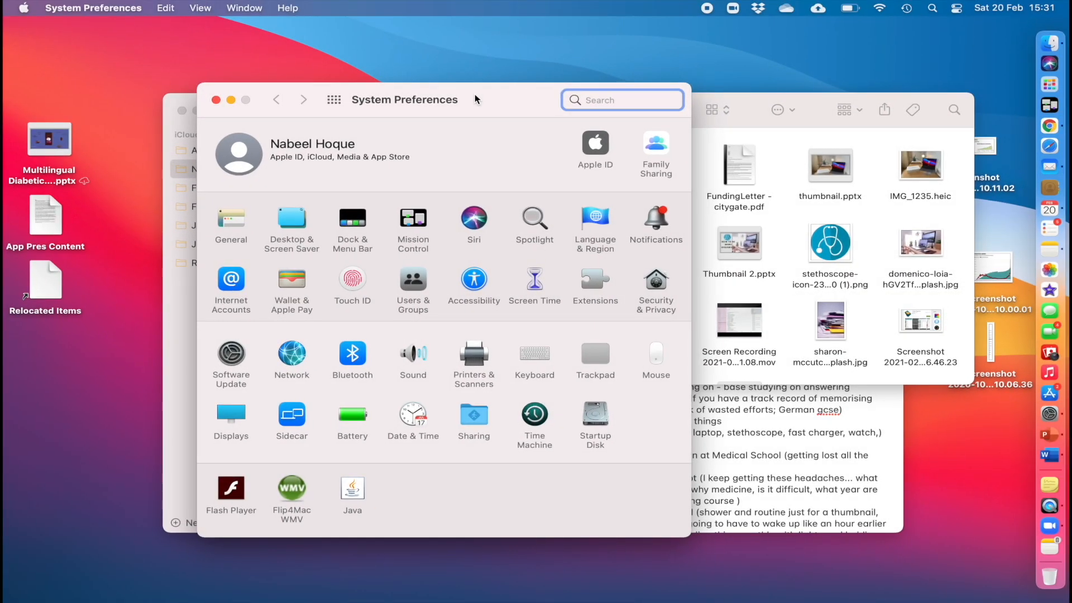
mouse_move(614, 99)
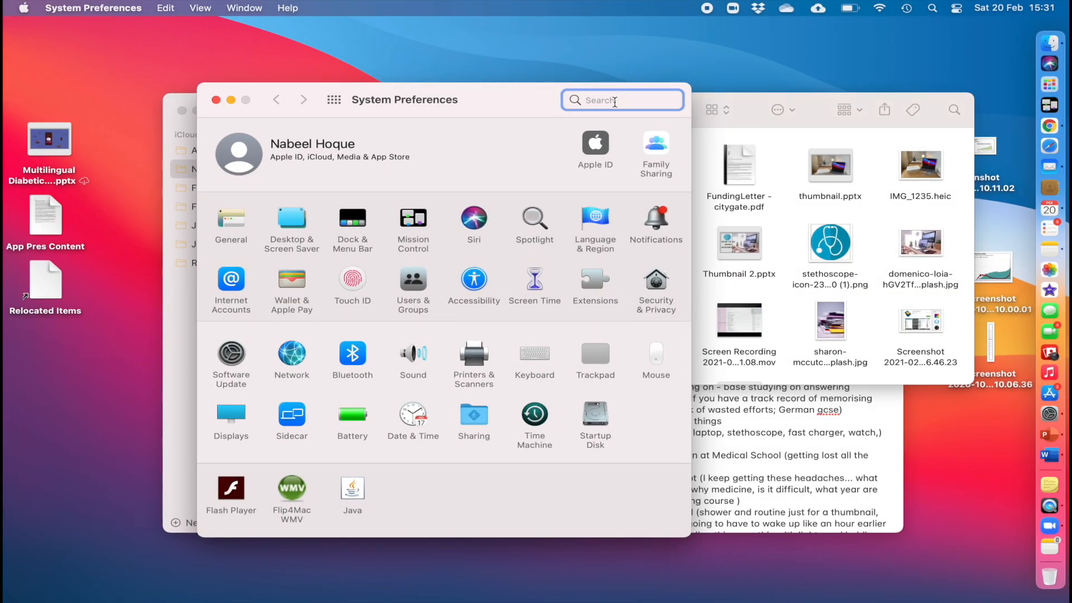
Search 'dictat' and choose the Dictation result pointing to Keyboard settings
type("dic")
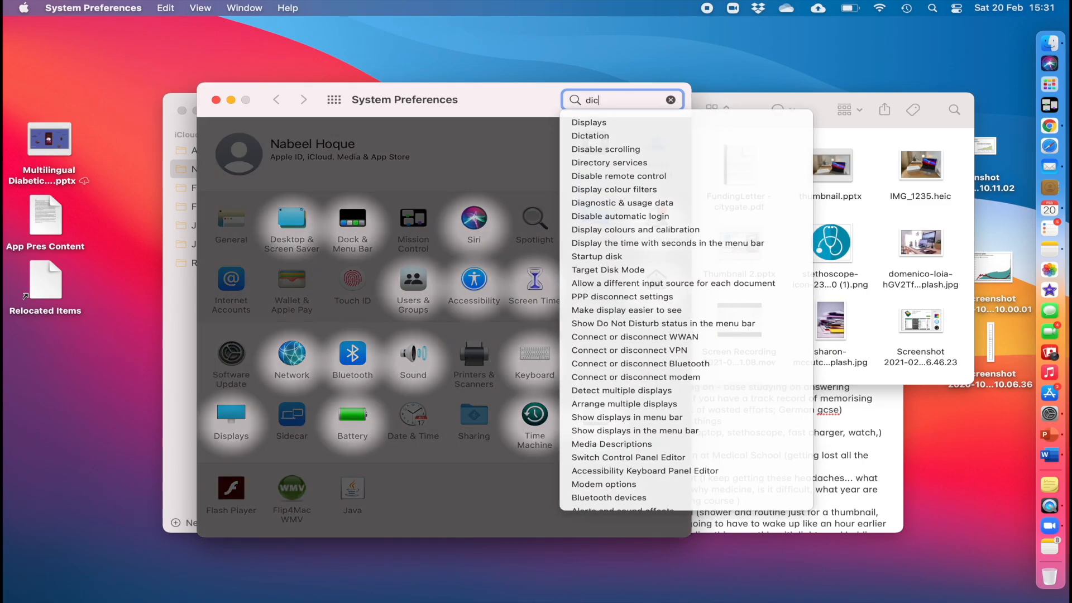
type("tat")
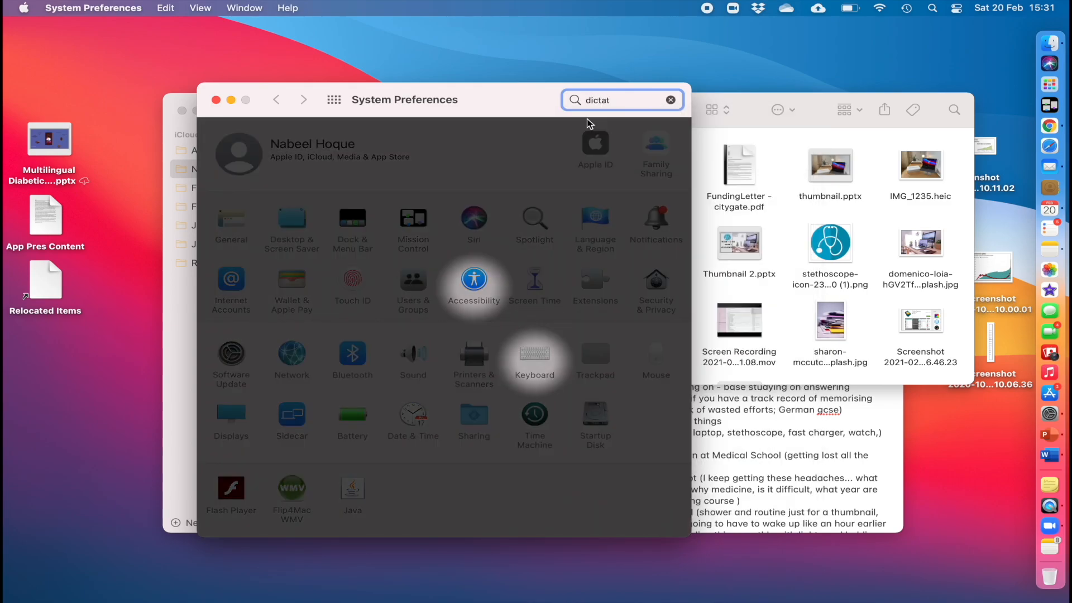
left_click(534, 357)
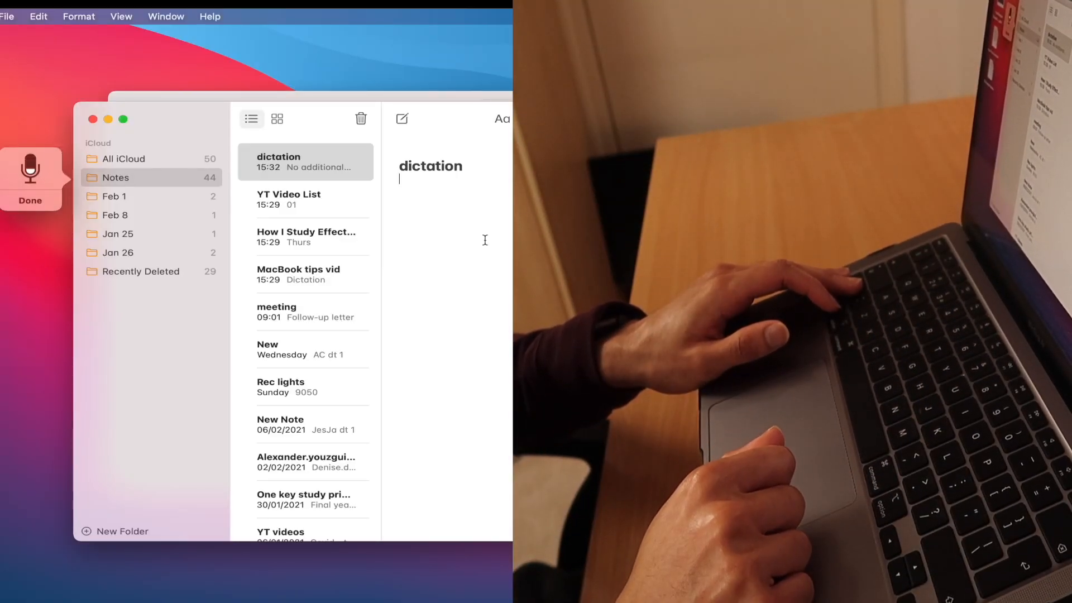
Dictate that a 63-year-old male with COPD, asthma and hypertension presented to the emergency department unwell
type("63-year-old")
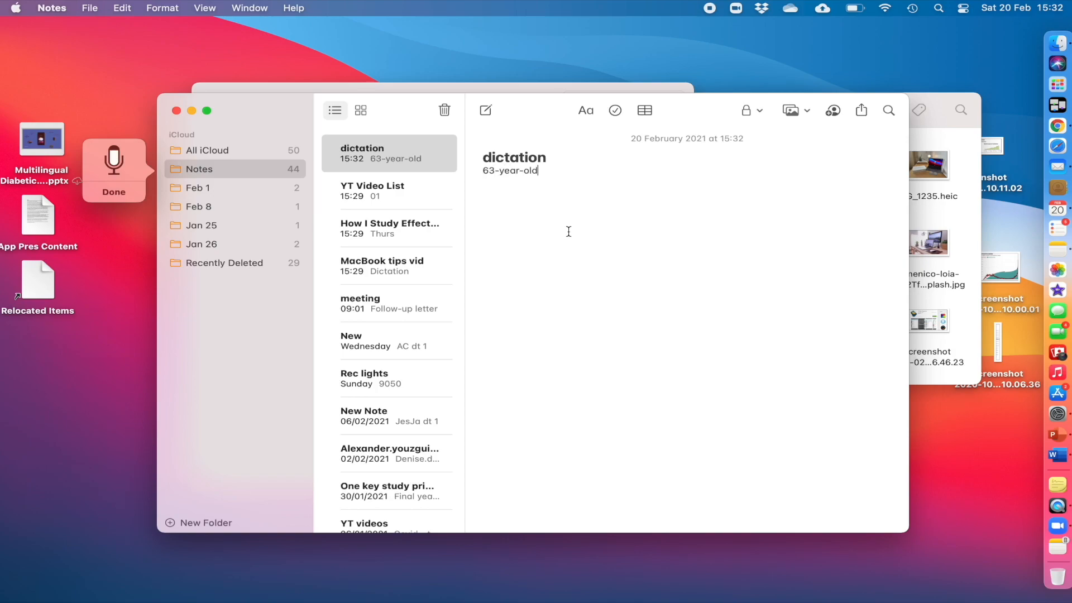
type("male patient with a background of COPD")
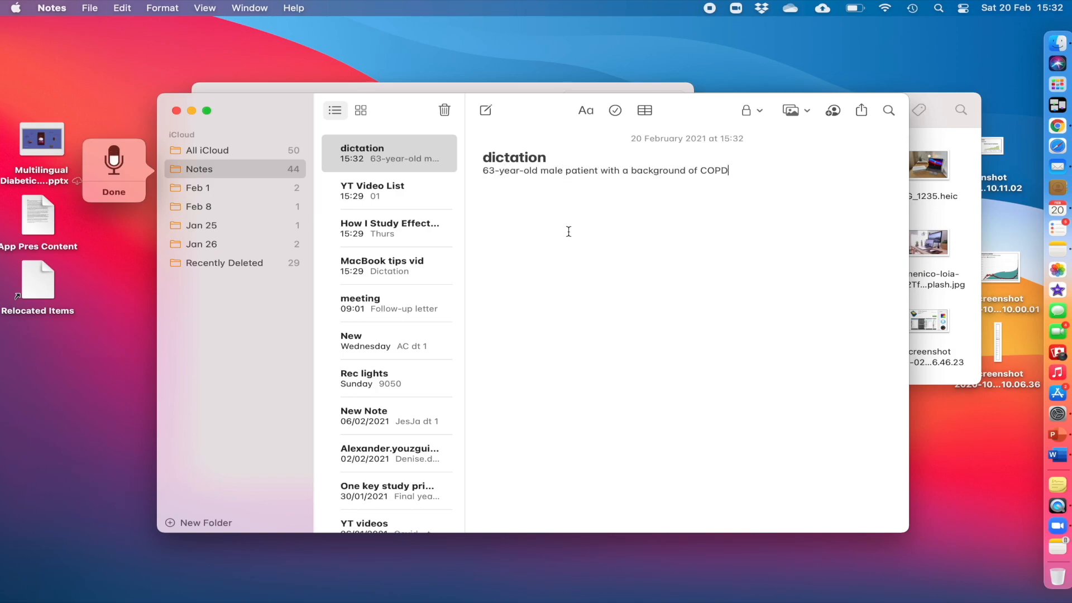
type(", asthma and hypertension")
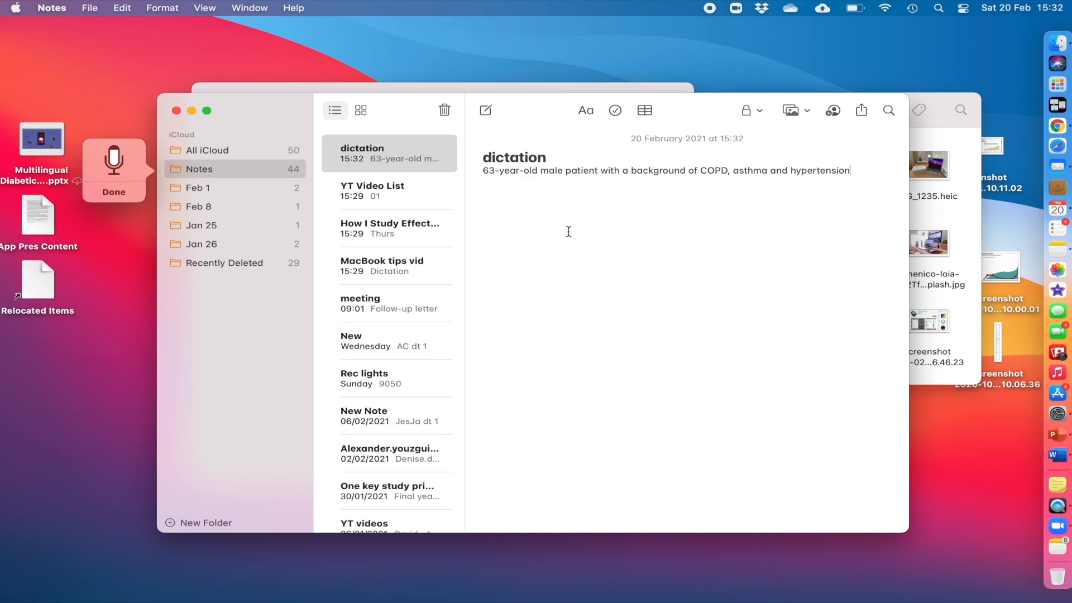
type("presented to the emergency department")
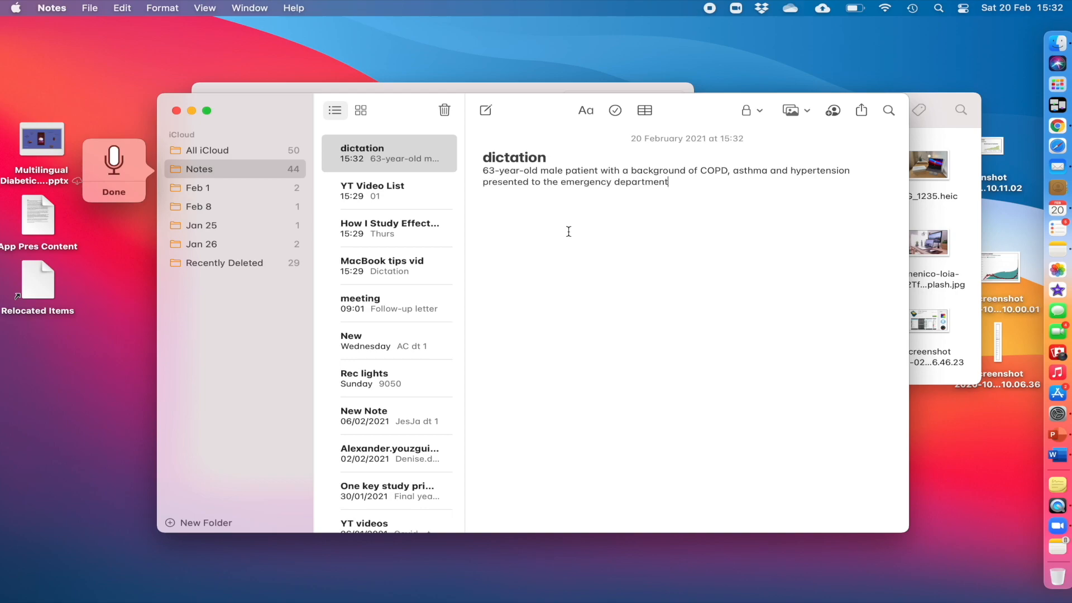
type("feeling generally unwell,")
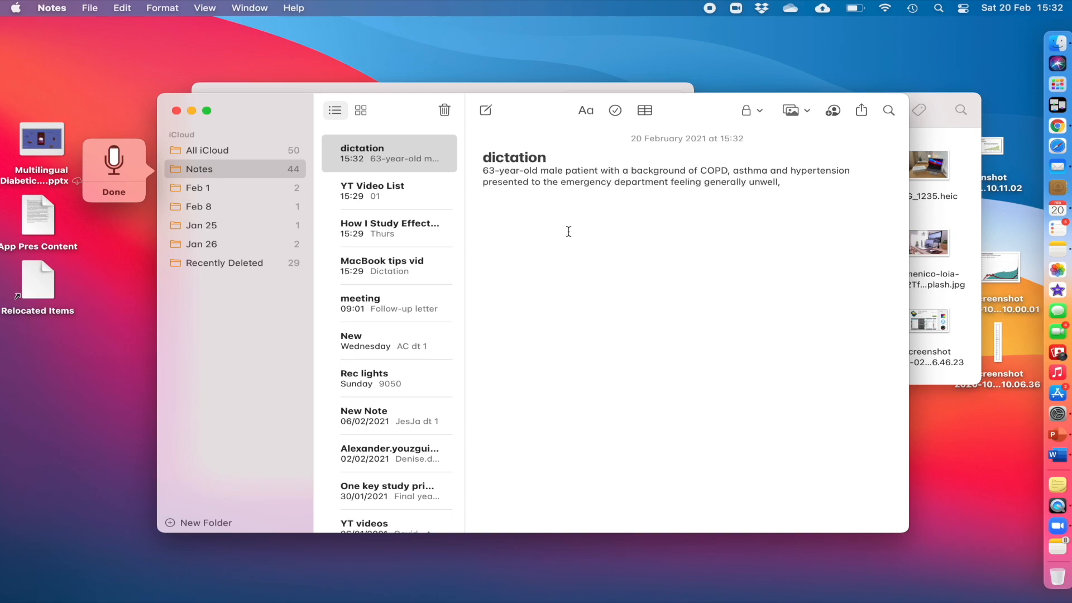
Dictate breathlessness, temperature spikes, reduced consciousness, negative Covid swab and differentials, then finish dictation
type("breathless with a temperature")
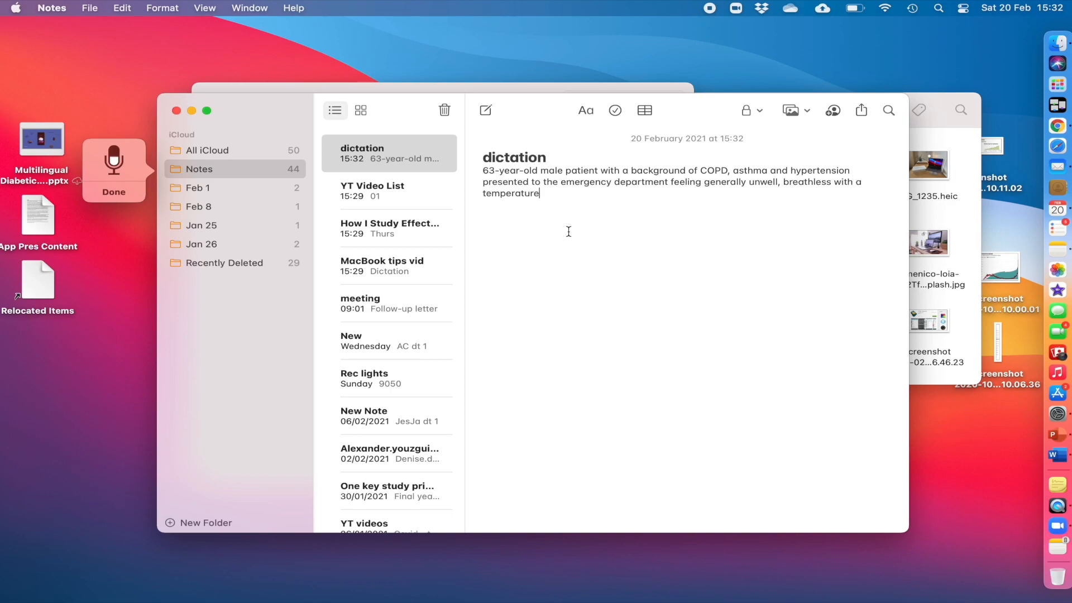
type("spikes an episode of reduced")
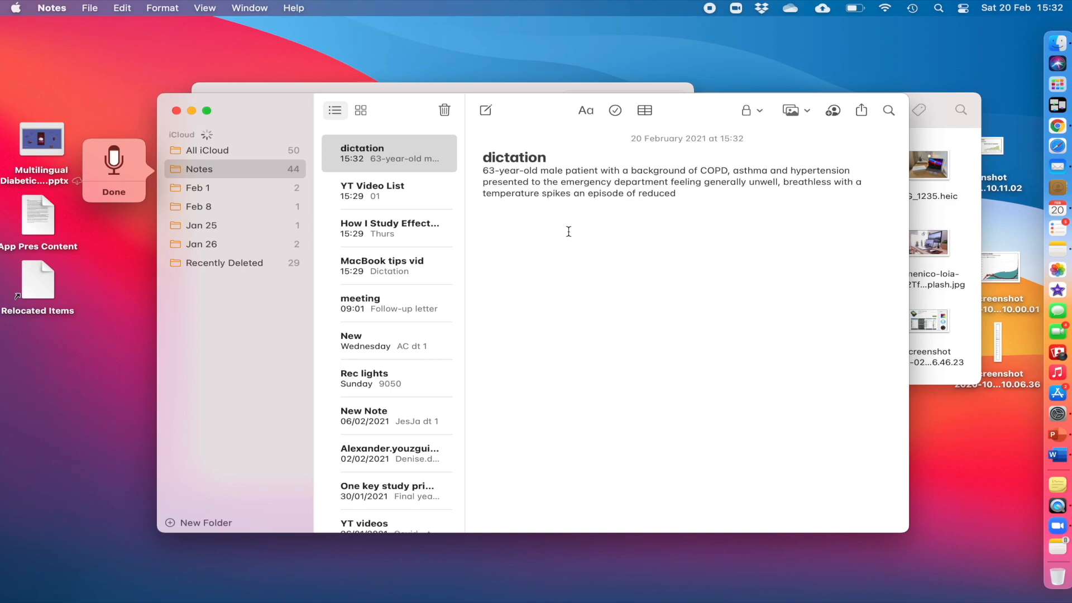
type("and episodes of reduced consciousness. Auscultation revealed crackles in the left lung")
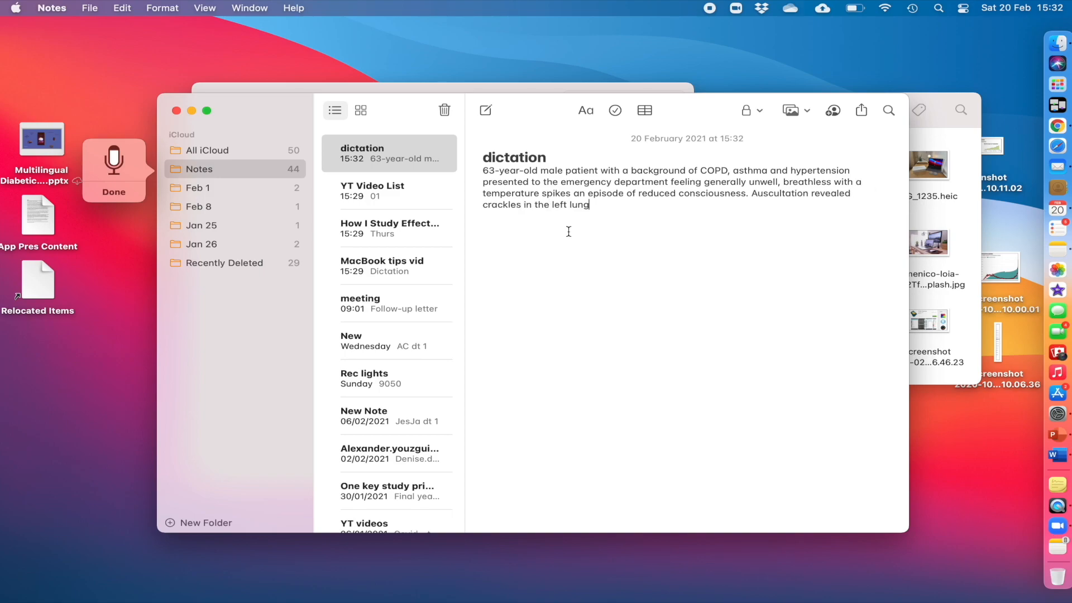
type("base. Covid swab negative.? Sepsis? Infective exacerbation of COPD? Pneumonia?")
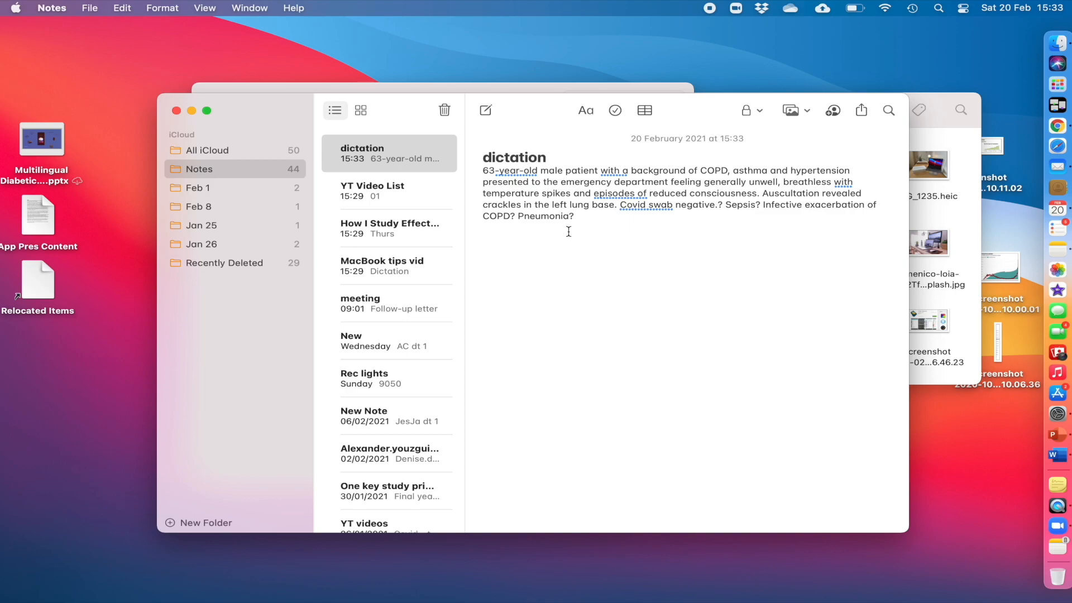
left_click(1055, 456)
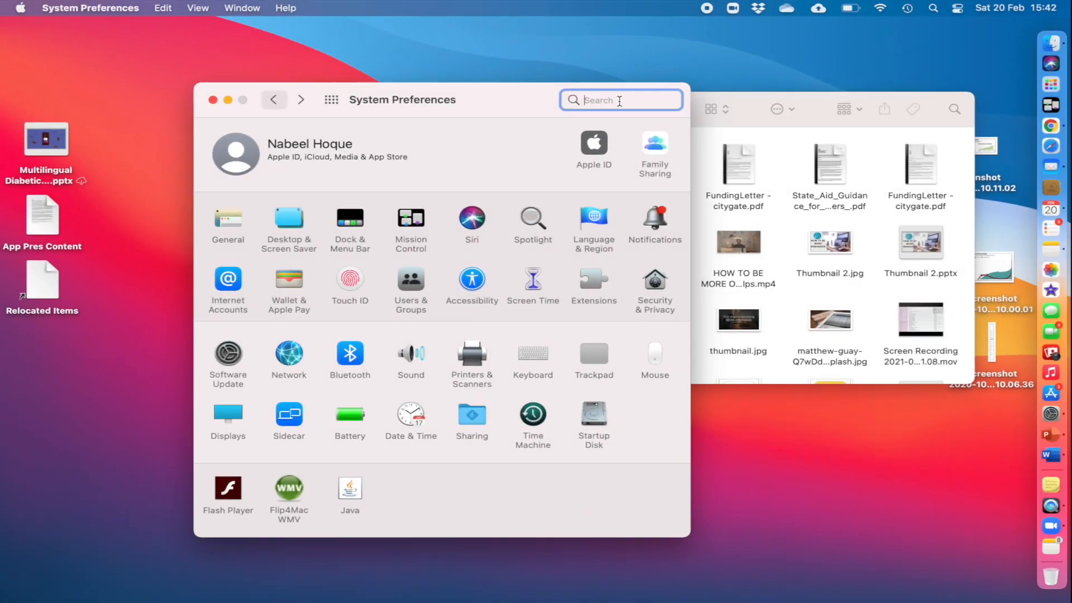
Search 'gestures' to reach Trackpad settings and review Scroll & Zoom and More Gestures
type("gestures")
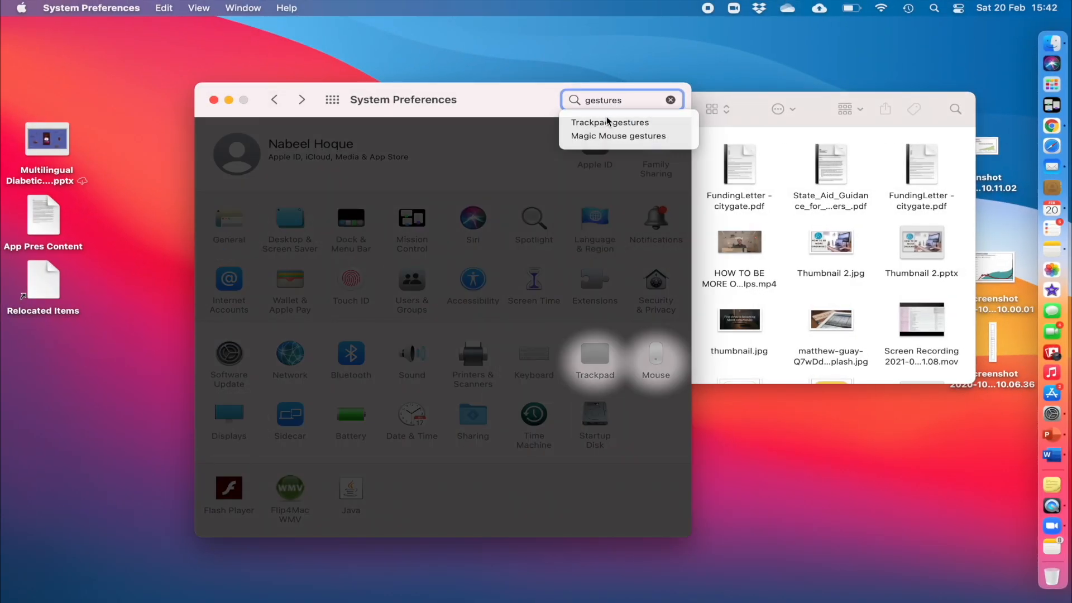
left_click(610, 122)
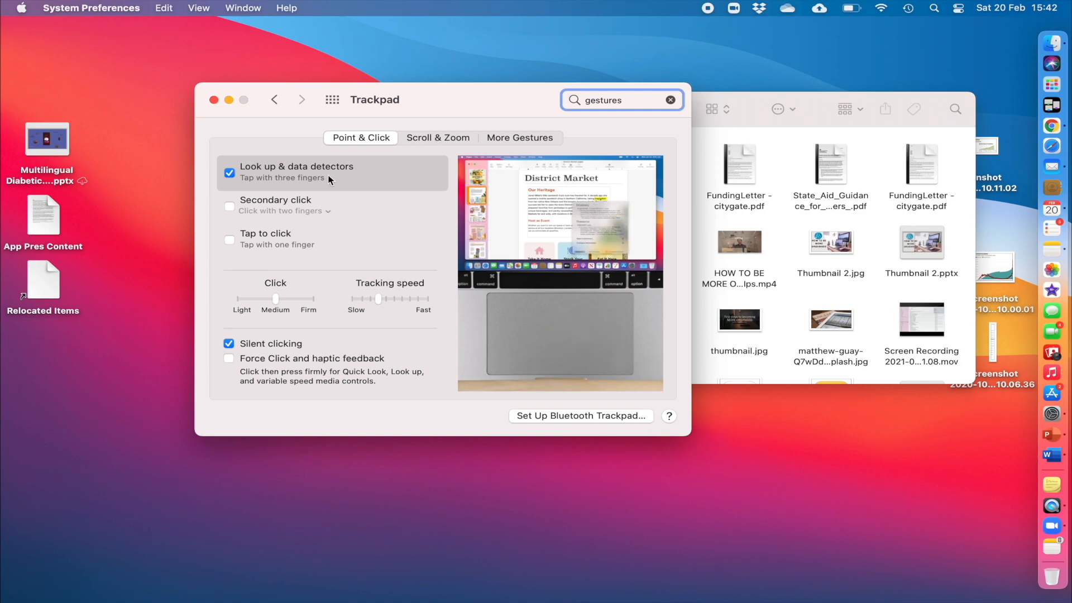
left_click(437, 137)
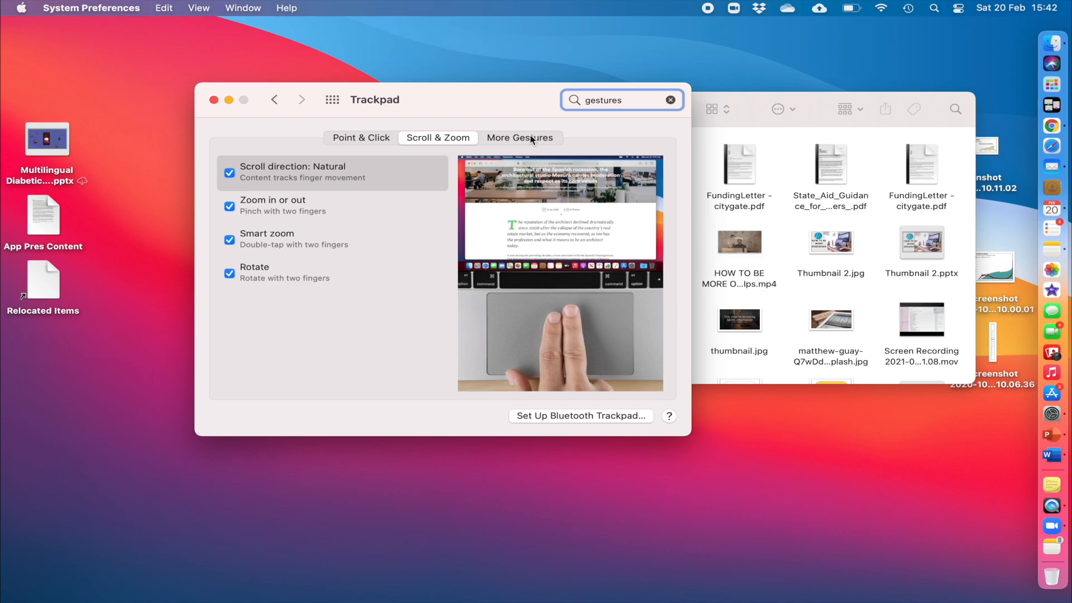
left_click(519, 138)
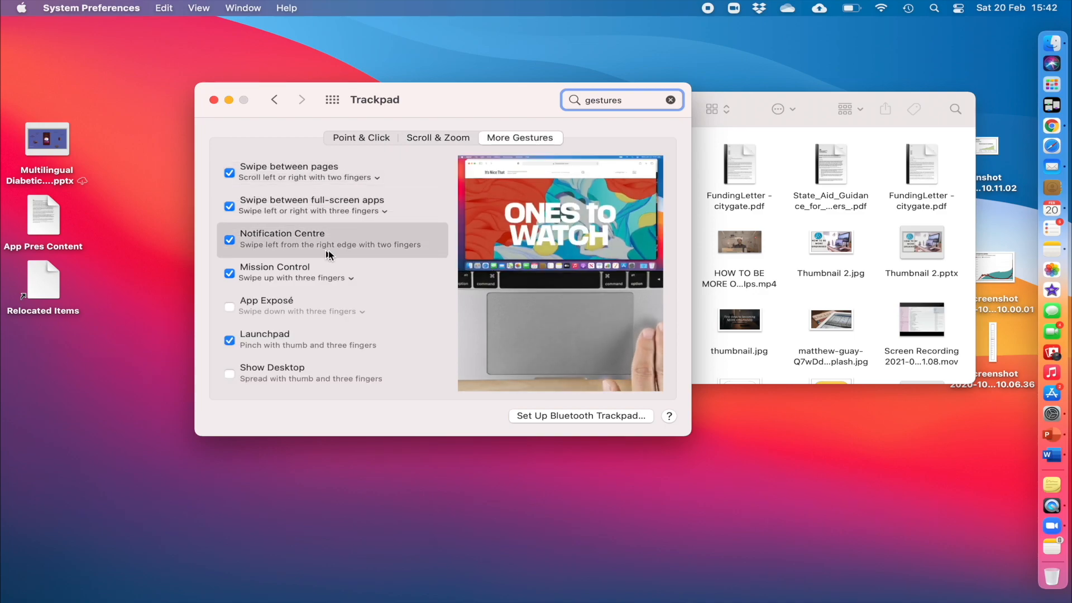
mouse_move(640, 171)
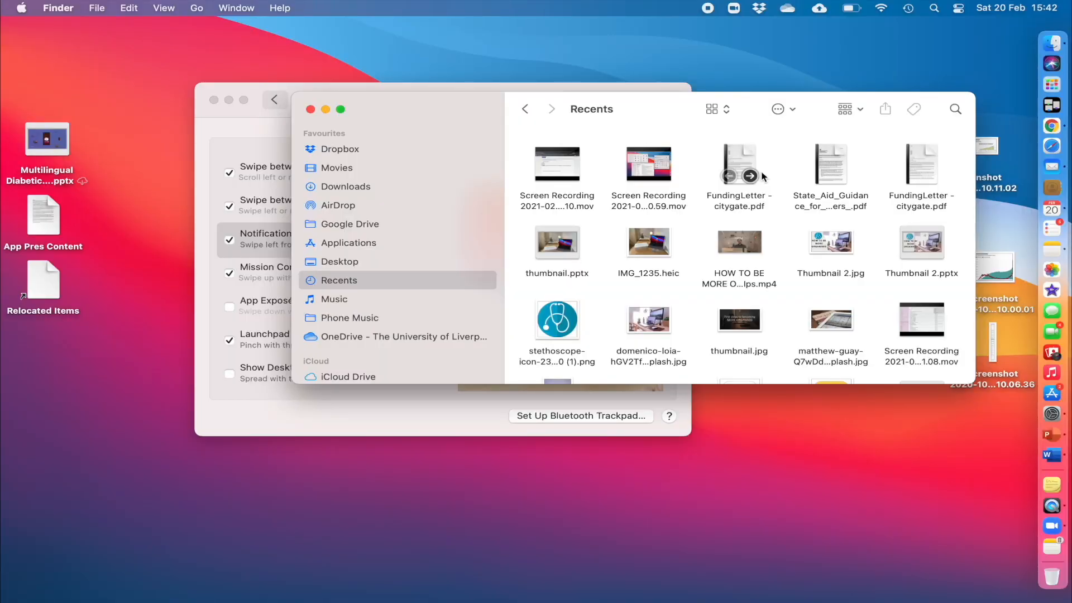
mouse_move(769, 212)
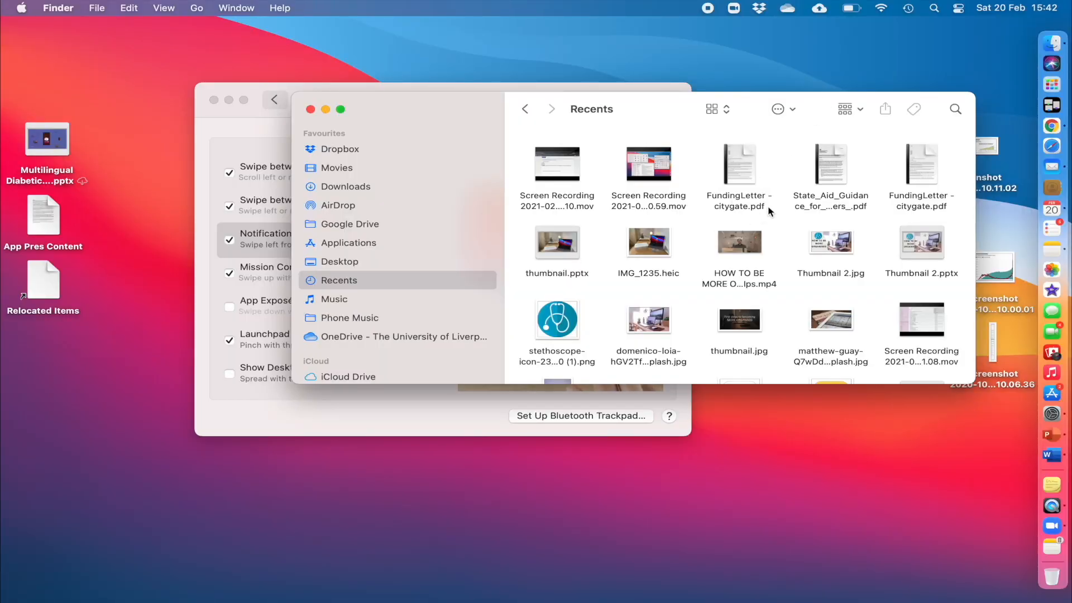
Show the Chrome Dock icon's window options over the Recents view
right_click(1051, 126)
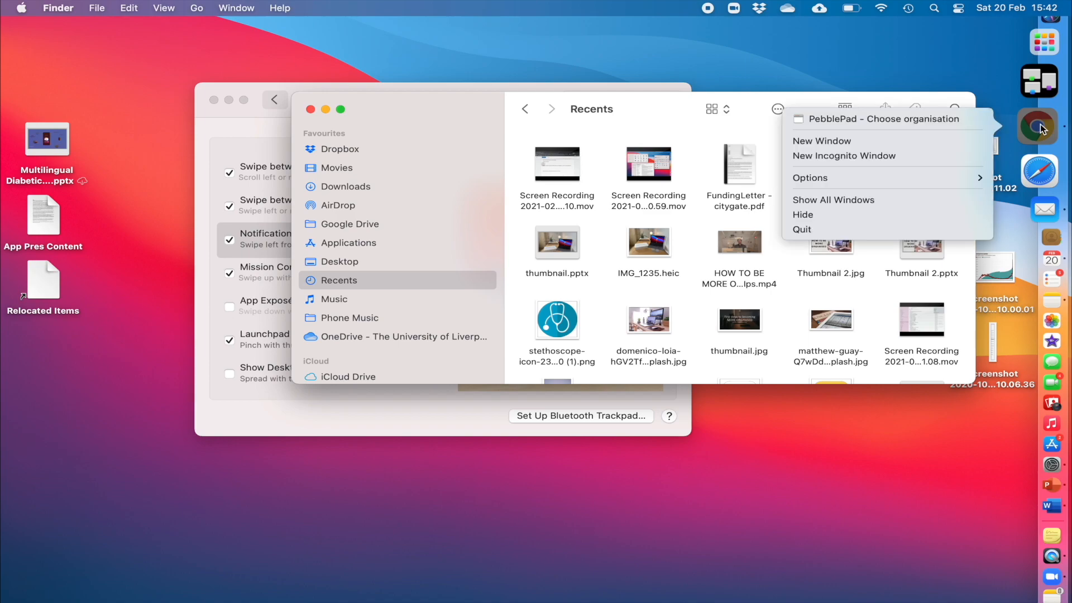